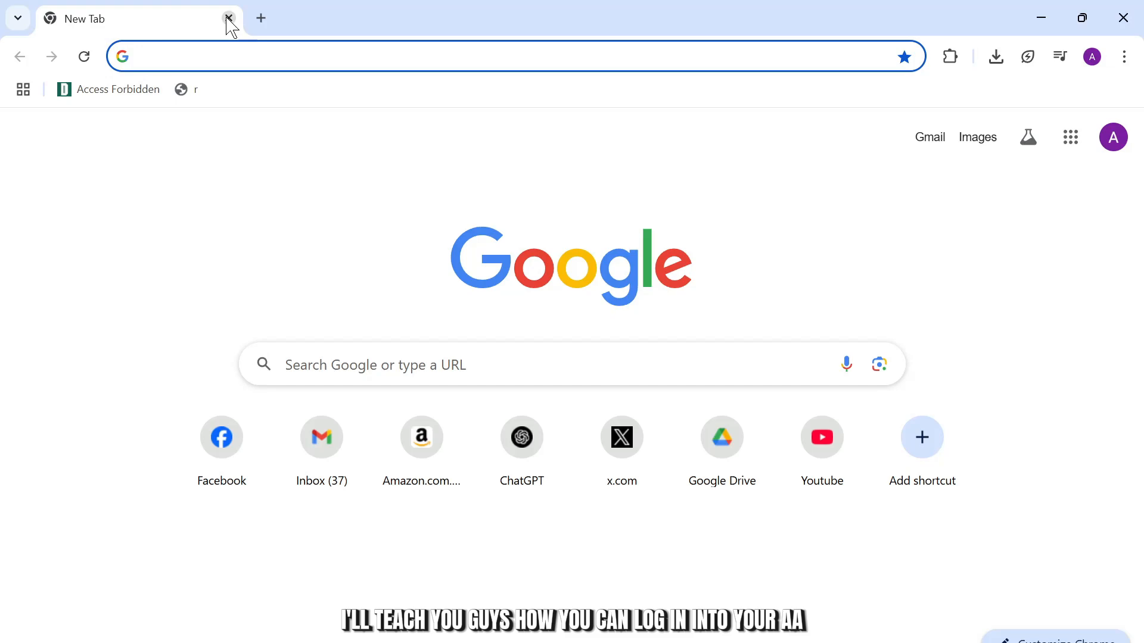
# - Run a web search for 'aa jetnet login' from the address bar and scan the results
pyautogui.click(511, 56)
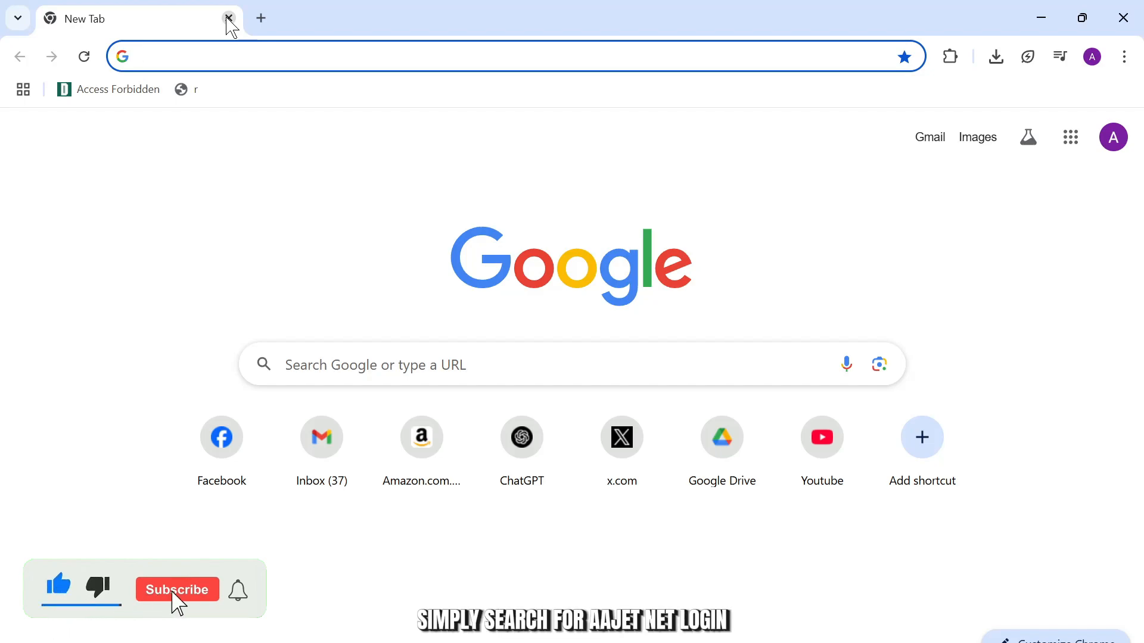
pyautogui.write('aa jetnet login')
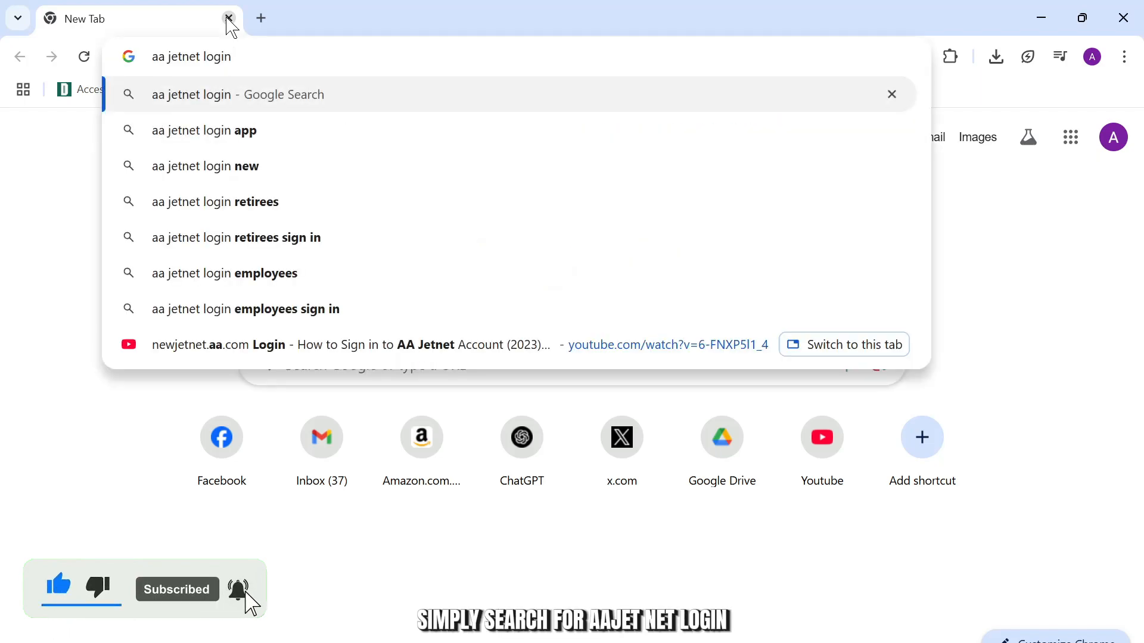
pyautogui.press('Return')
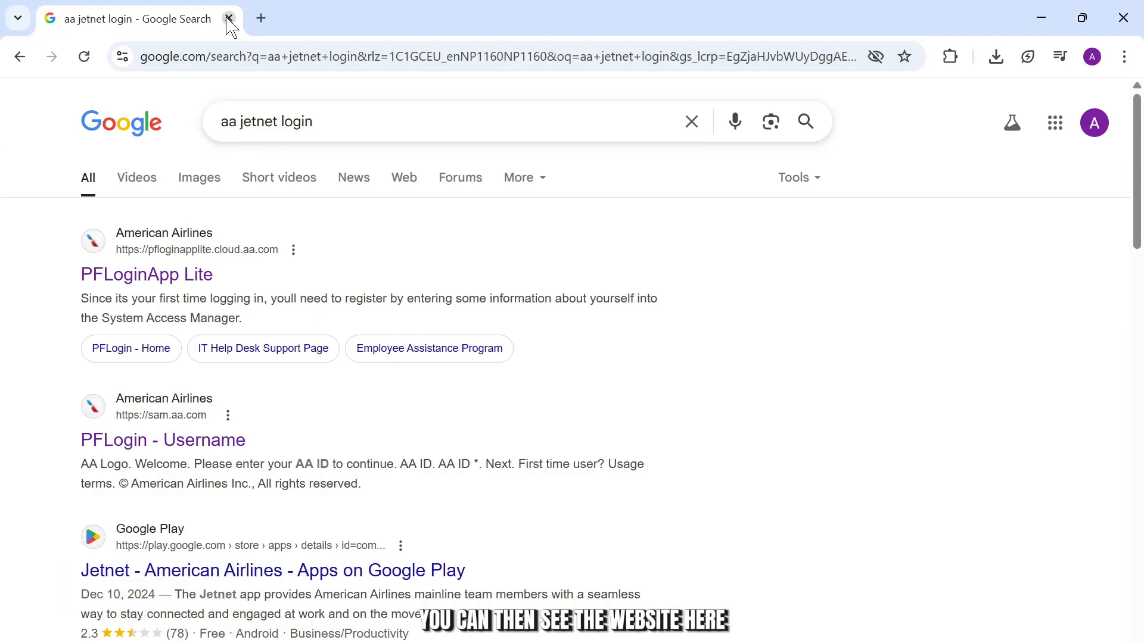
pyautogui.moveTo(17, 415)
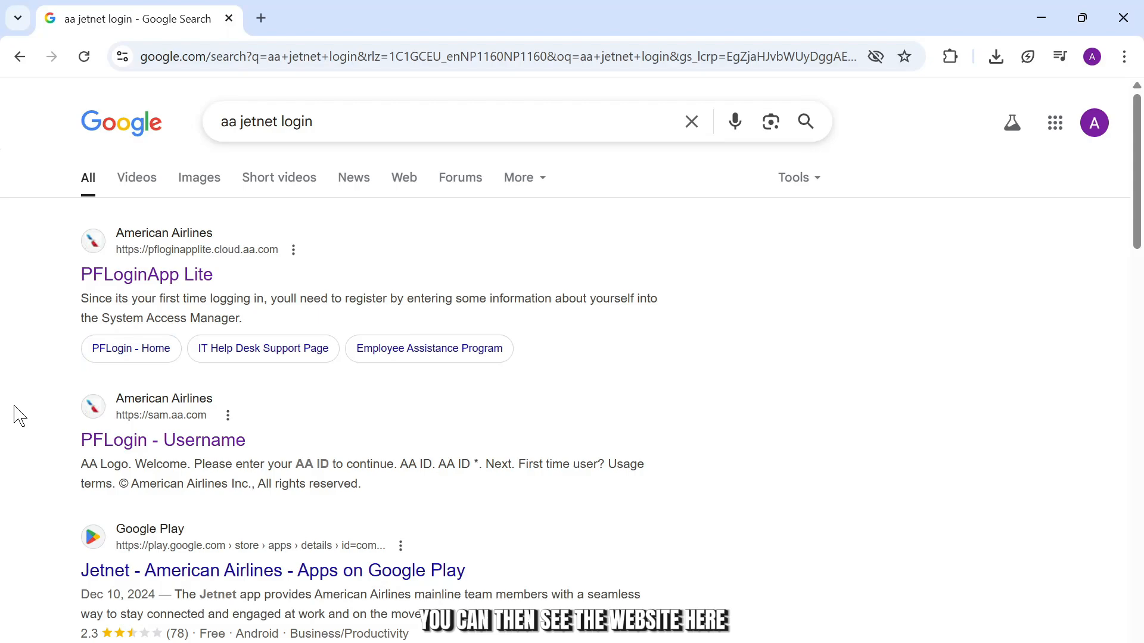
pyautogui.scroll(-3)
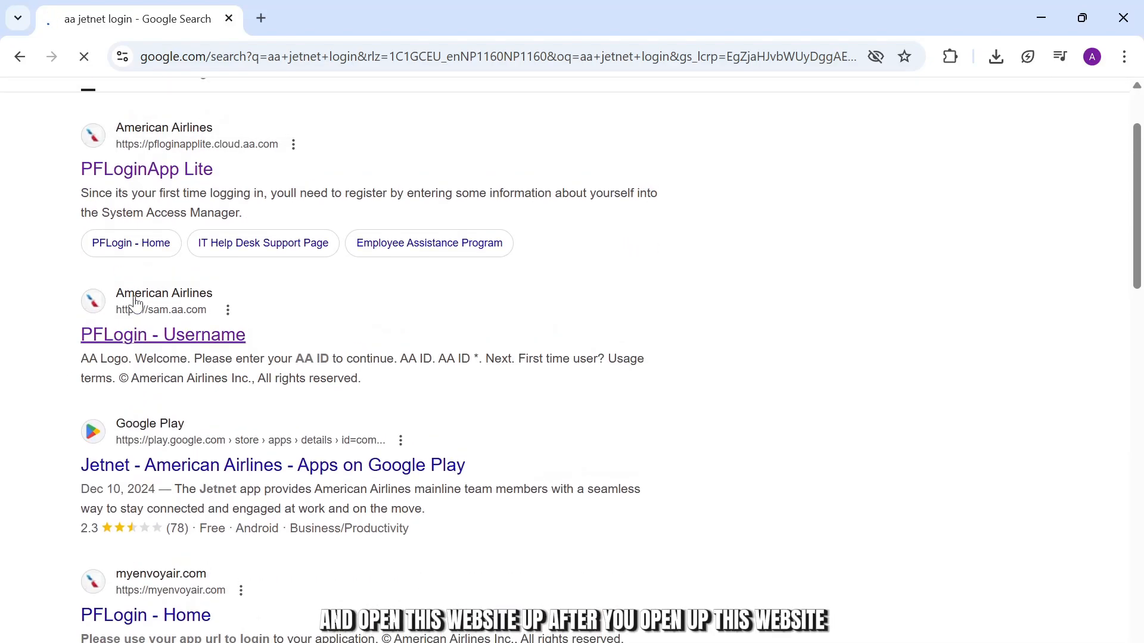
# - Follow the 'PFLogin - Username' result to the American Airlines PFLogin welcome page
pyautogui.click(163, 333)
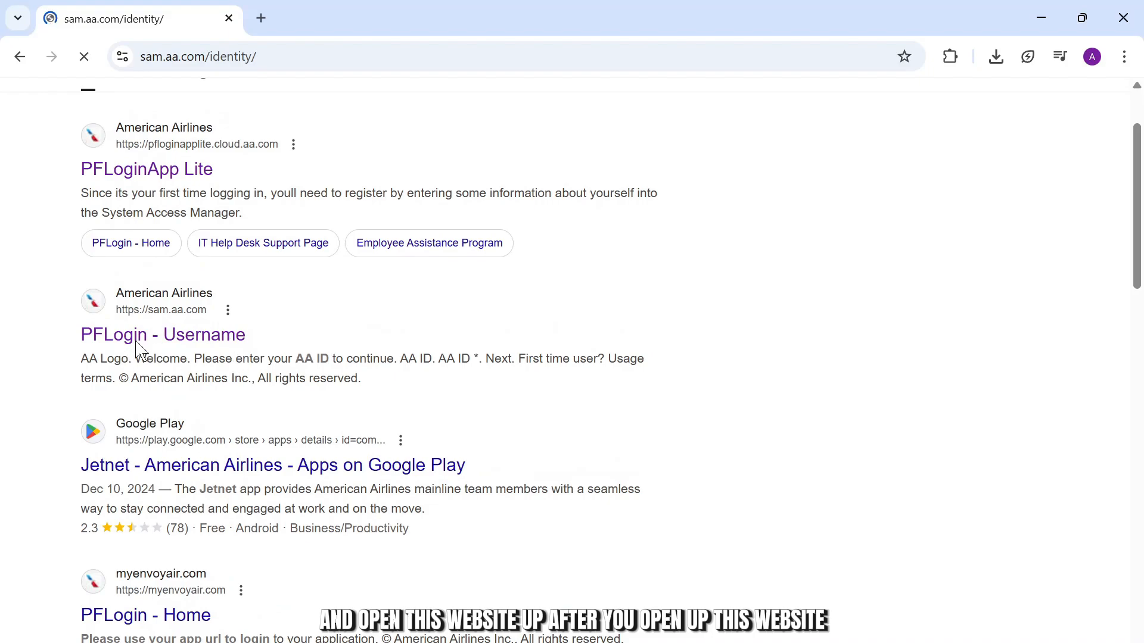
pyautogui.click(163, 334)
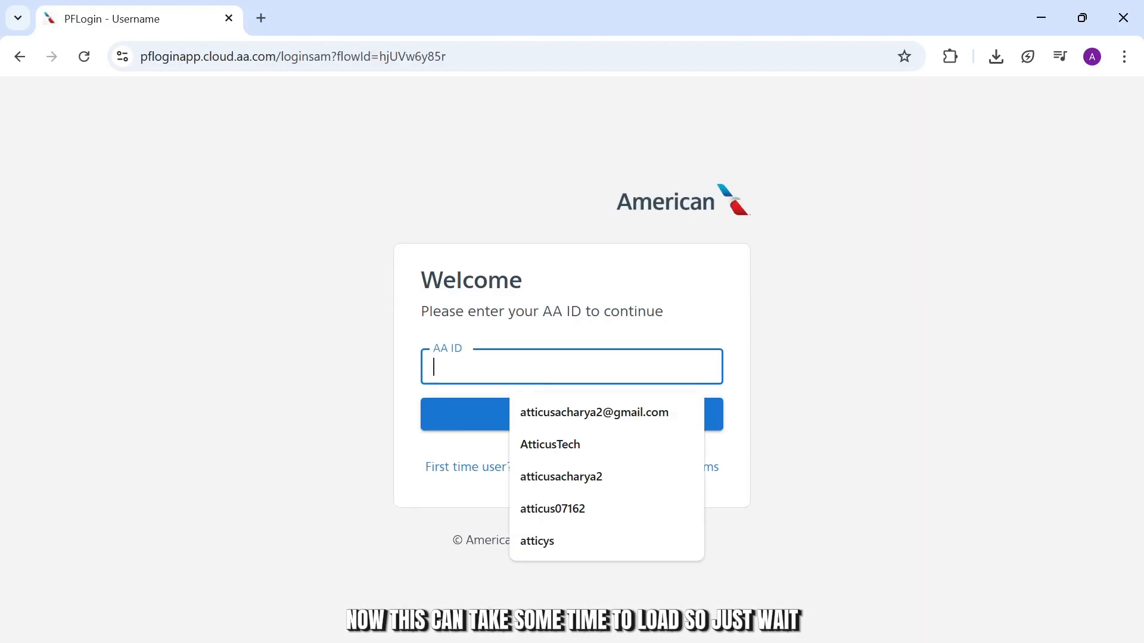
# - Fill the AA ID field with the saved username AtticusTech from autofill
pyautogui.click(550, 444)
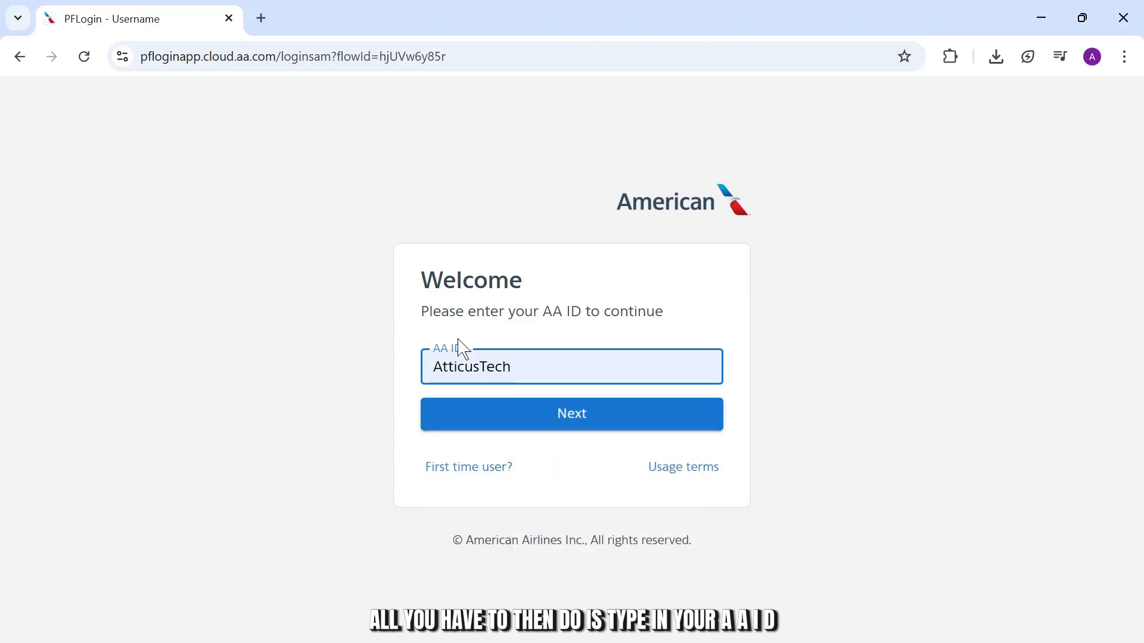
pyautogui.moveTo(610, 333)
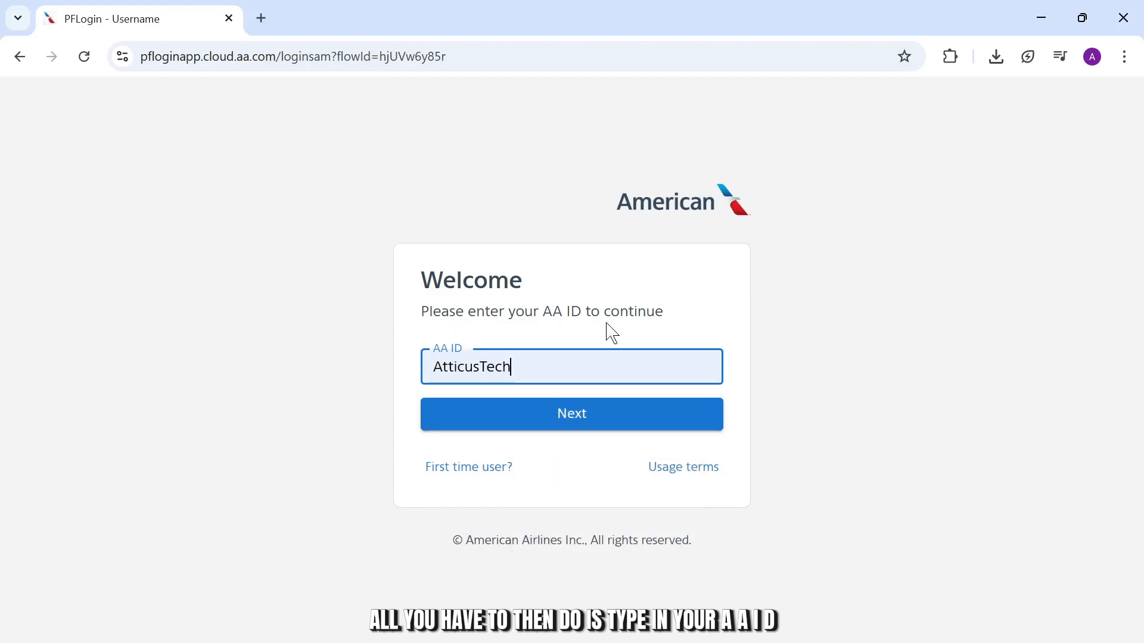
pyautogui.moveTo(571, 426)
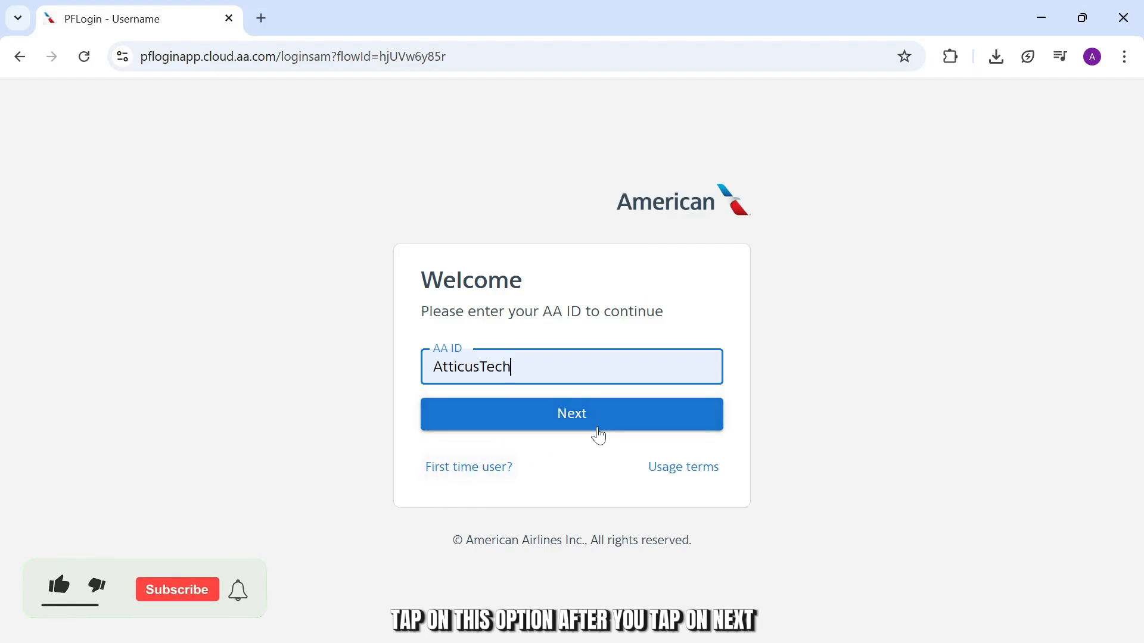
# - Continue via Next to the password page and enter the password, leaving the login unsubmitted
pyautogui.click(571, 414)
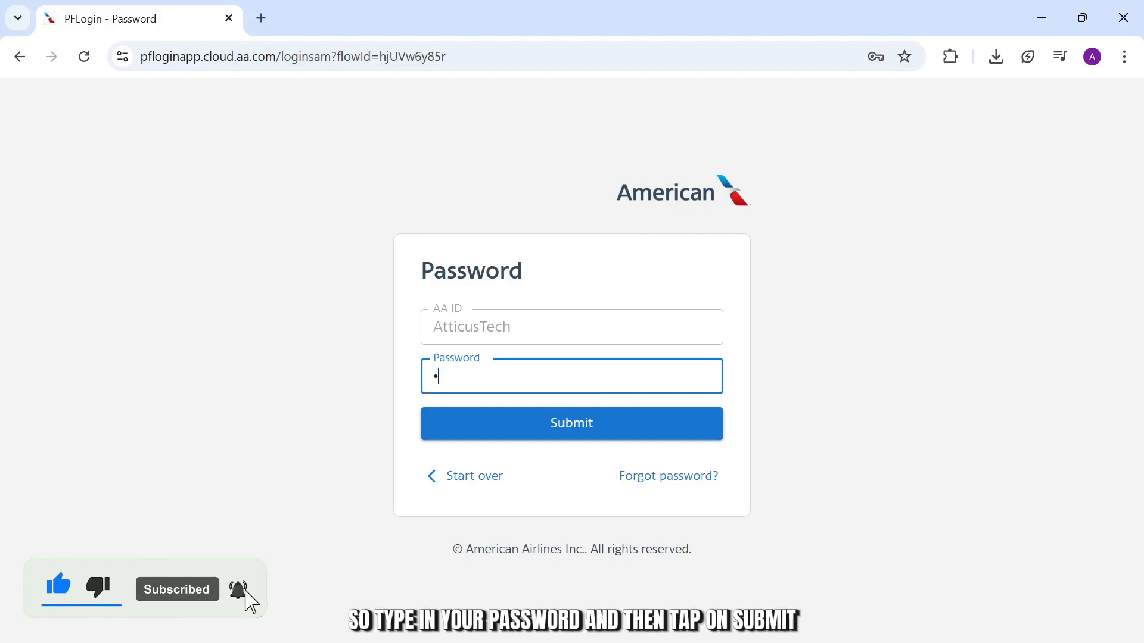
pyautogui.write('password')
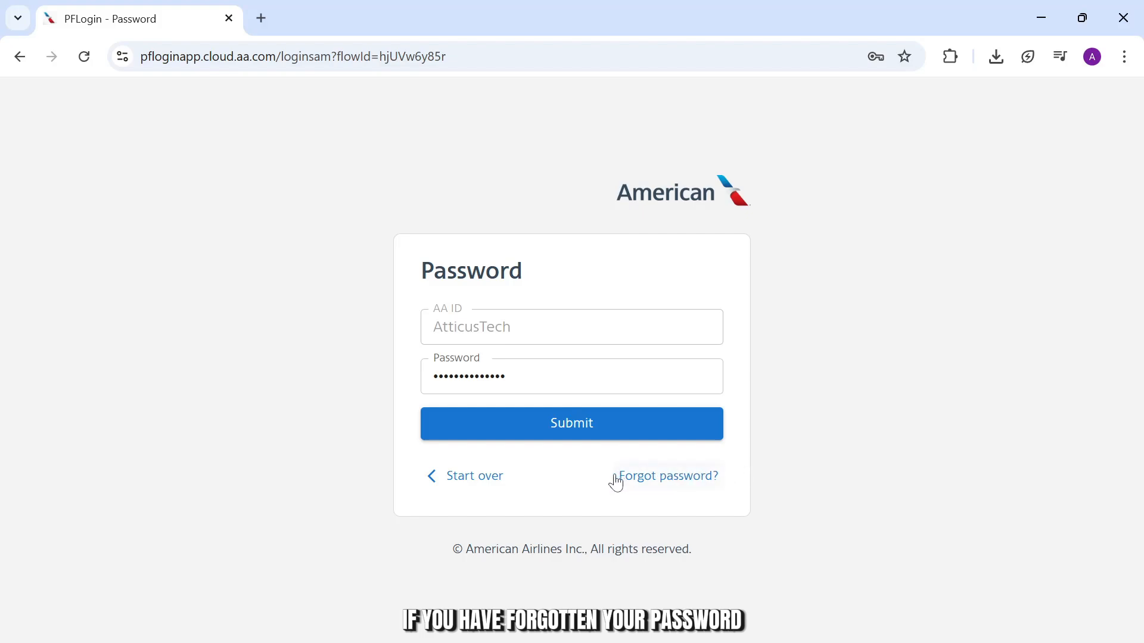
pyautogui.moveTo(736, 434)
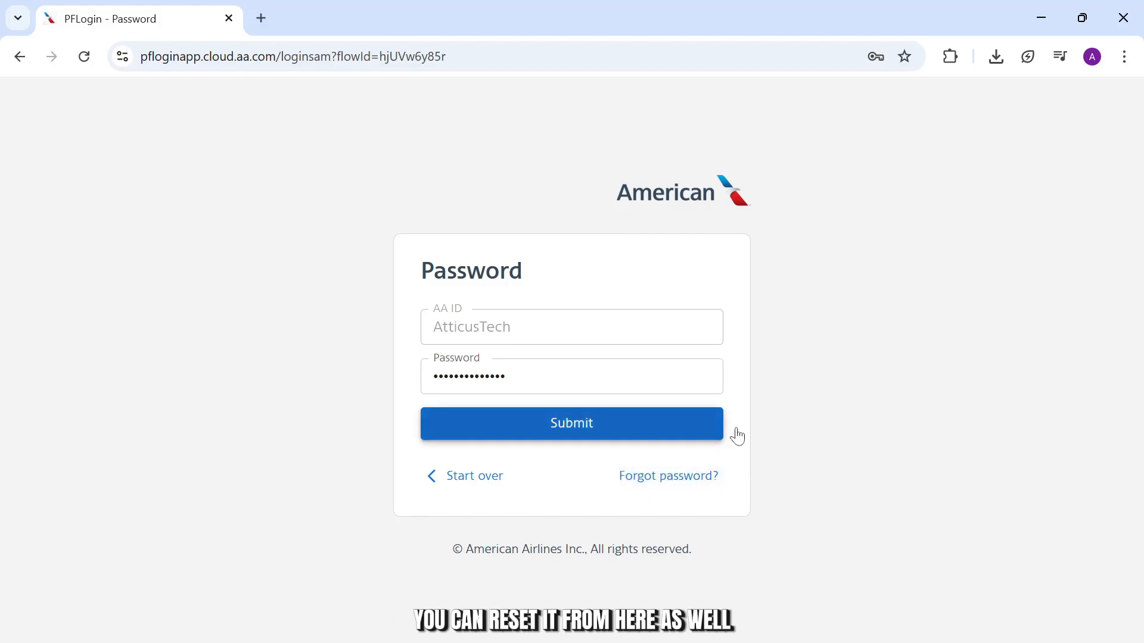
pyautogui.moveTo(852, 436)
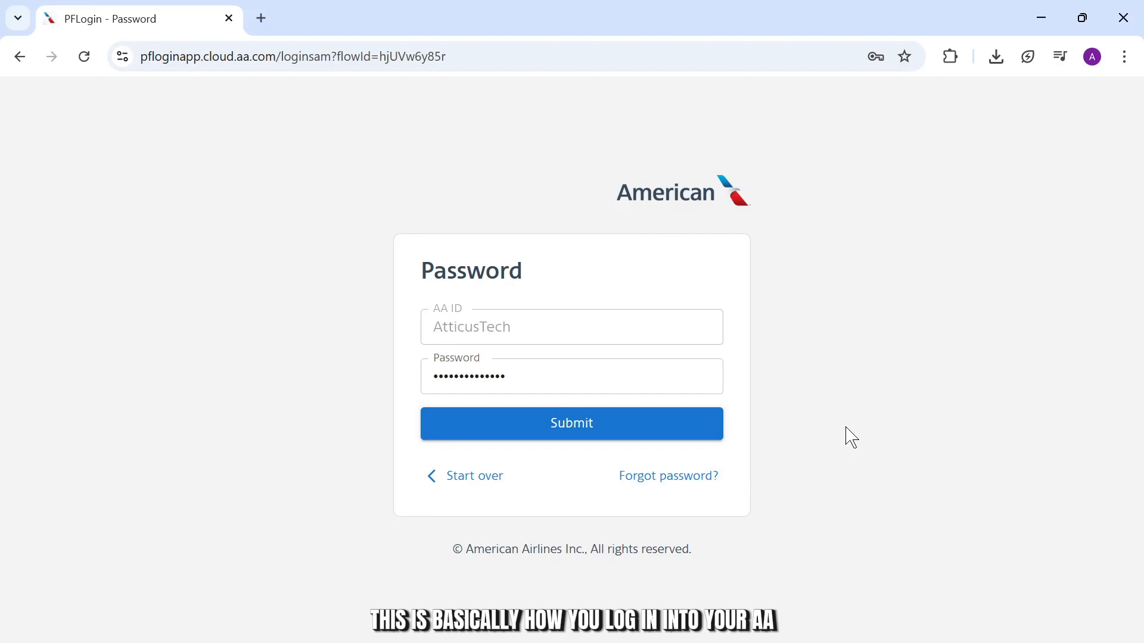